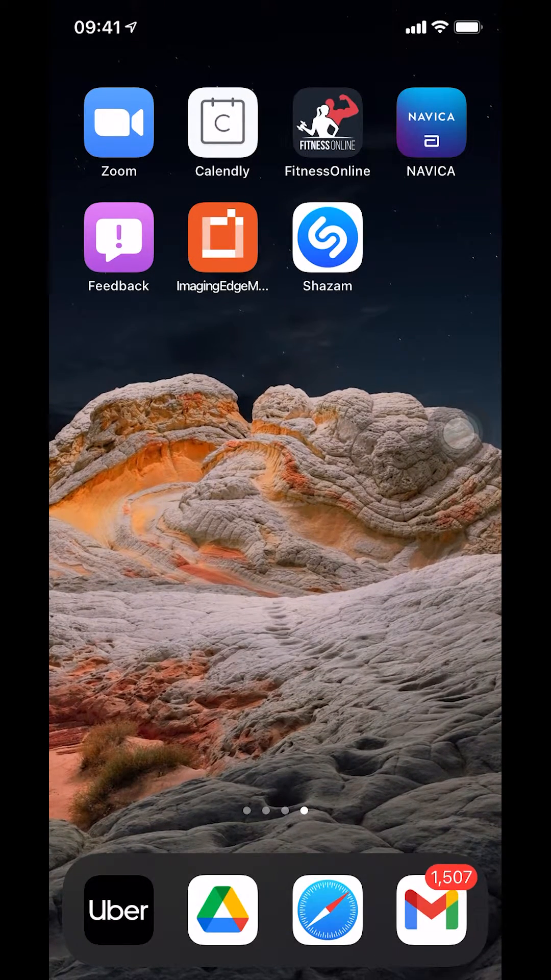
# - Launch Gmail from the home screen dock to show the all-inboxes mail list
pyautogui.click(431, 910)
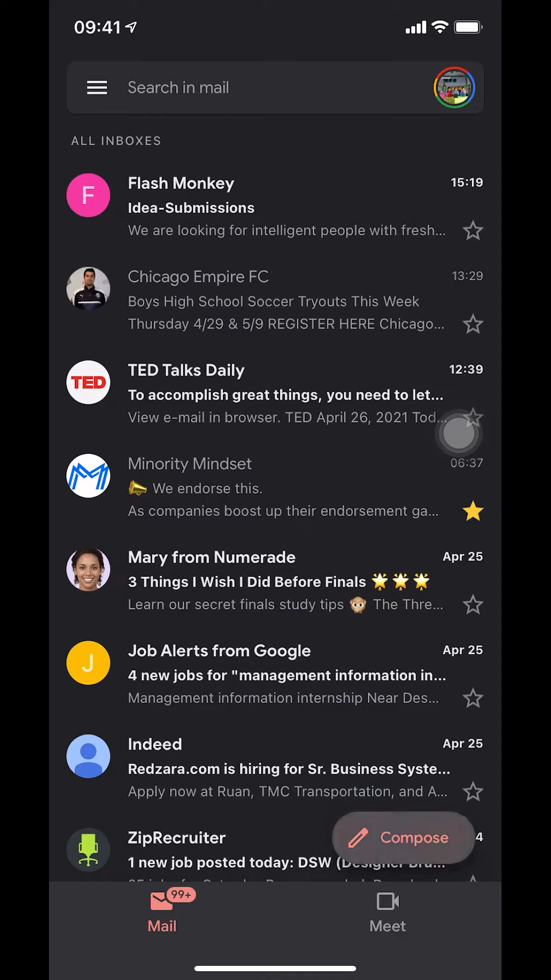
# - Start a new compose screen with a recipient address already filled in
pyautogui.click(403, 839)
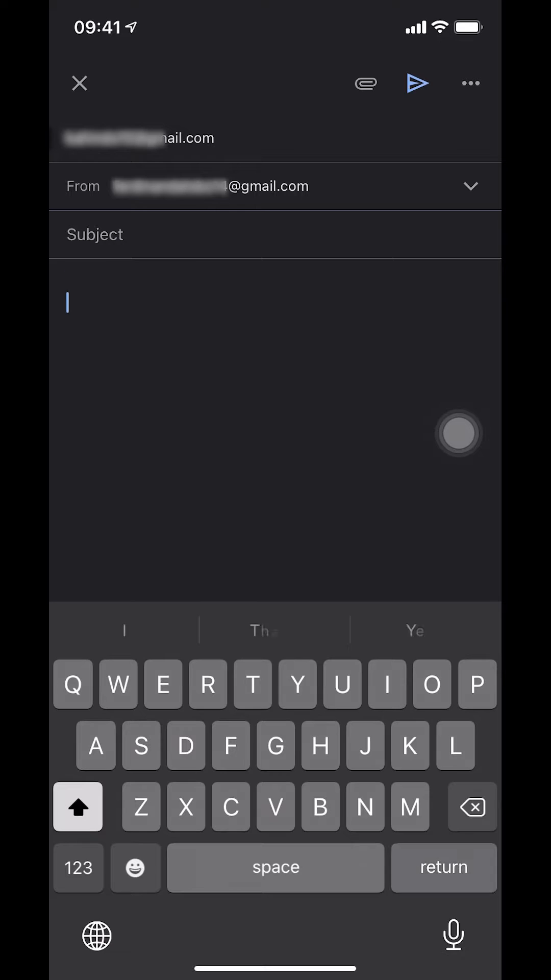
# - Write 'Hello there,' in the message body and send the email
pyautogui.write('Hello there,')
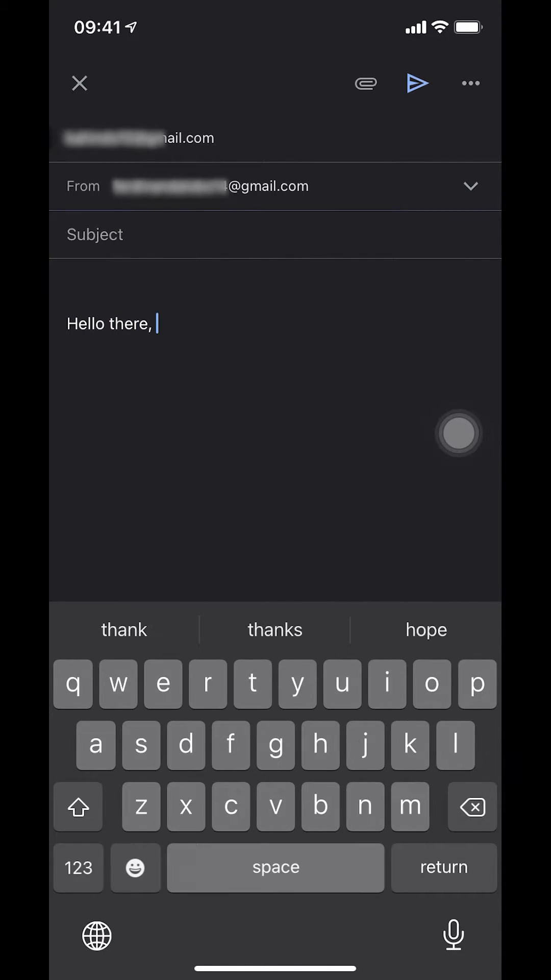
pyautogui.click(77, 807)
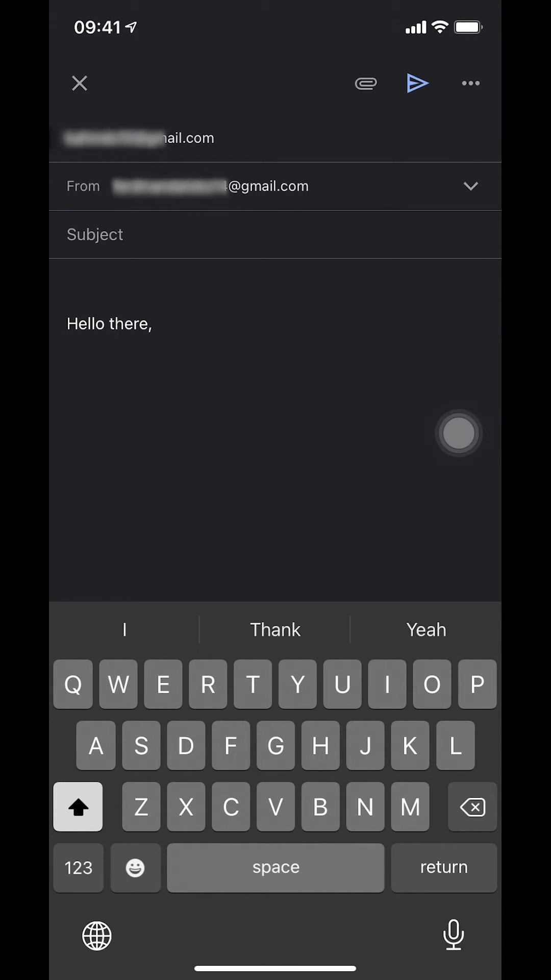
pyautogui.click(417, 83)
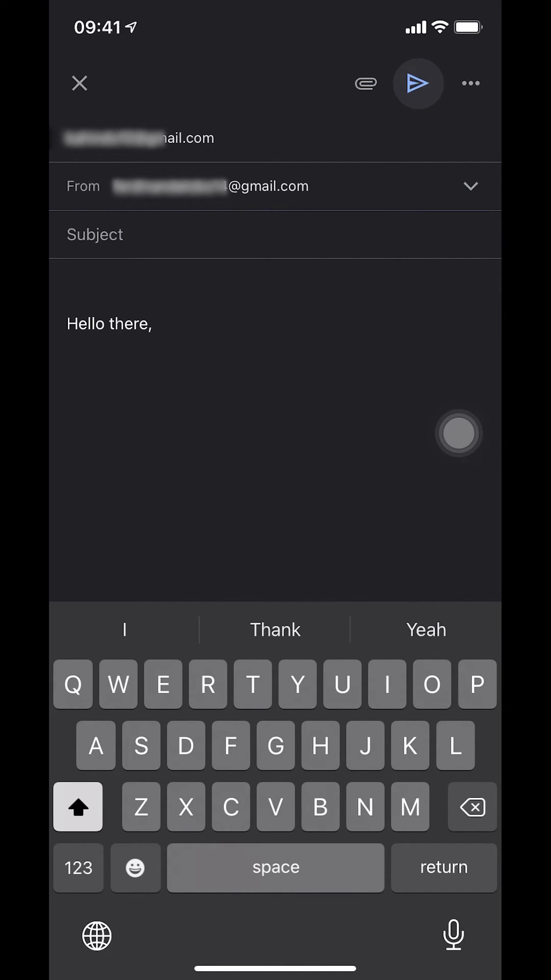
pyautogui.click(418, 83)
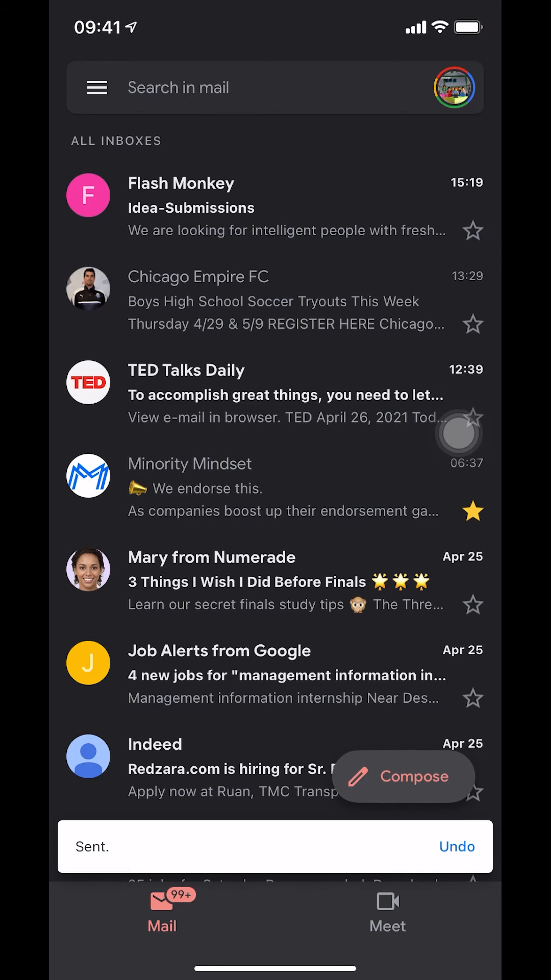